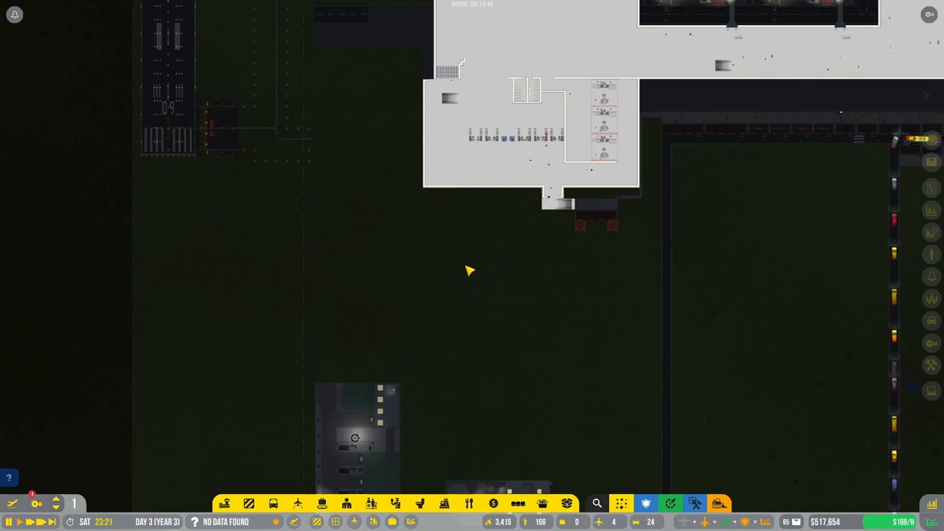
mouse_move(654, 86)
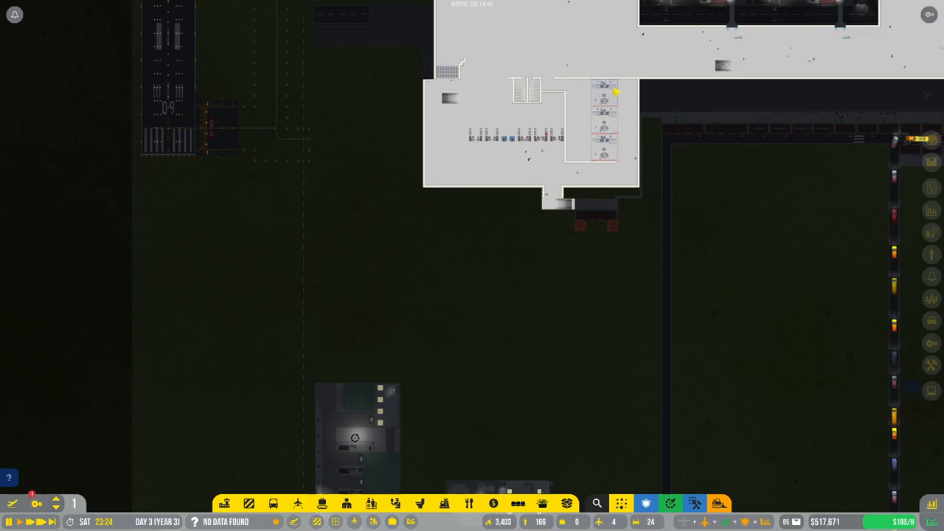
mouse_move(546, 294)
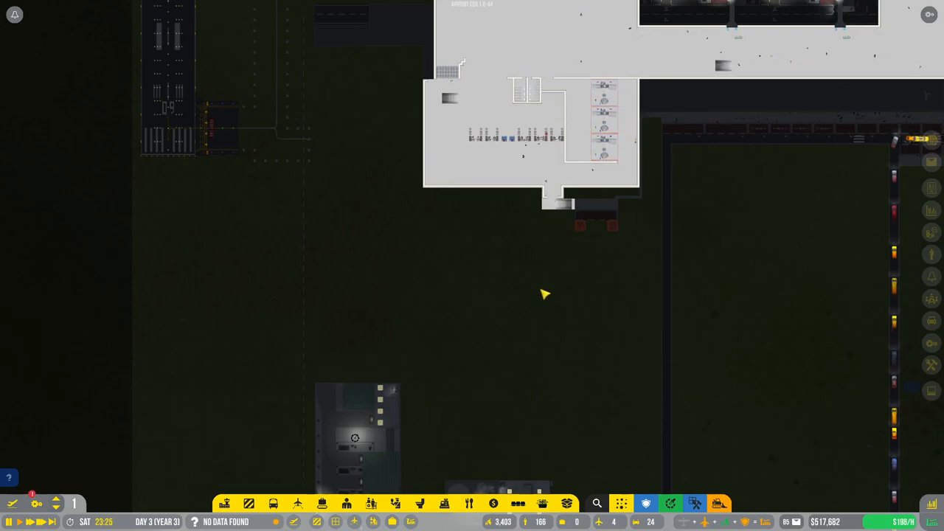
mouse_move(492, 261)
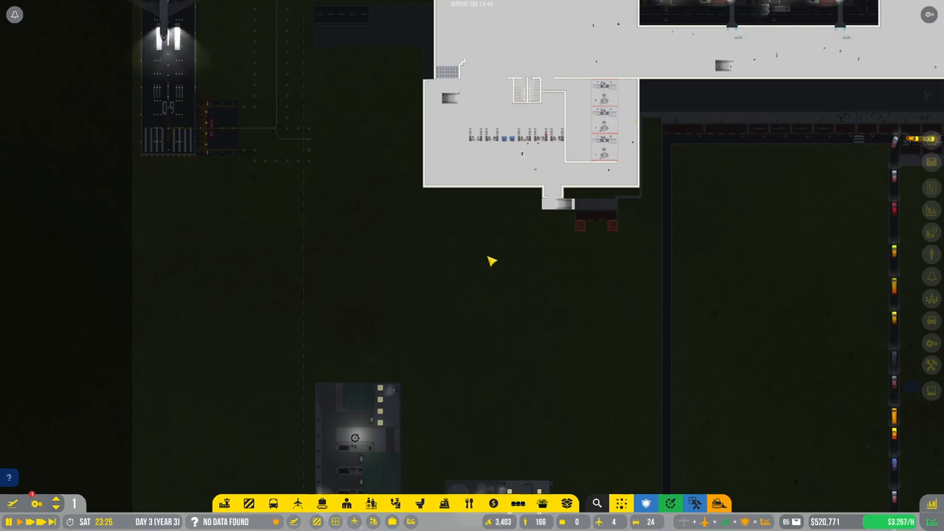
mouse_move(423, 266)
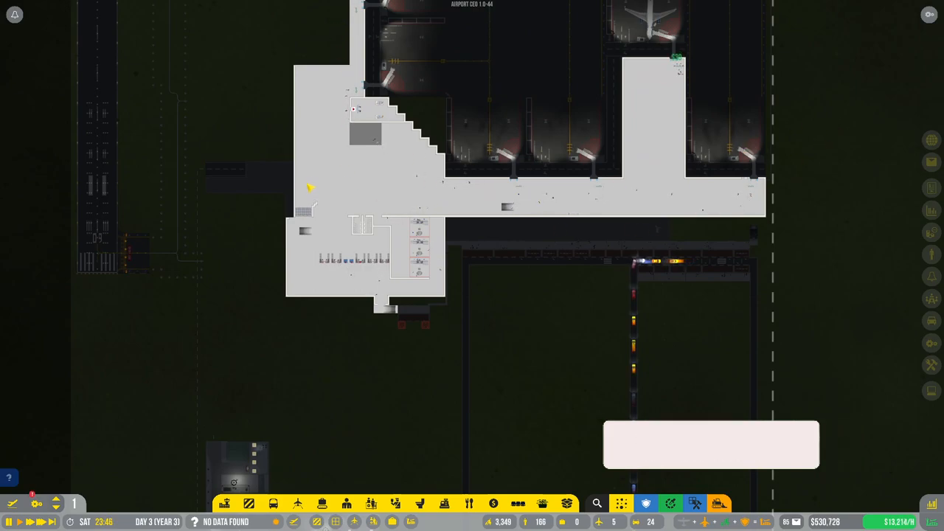
Step: Scroll the view to survey the loop road and southern entrance area
scroll(down, 3)
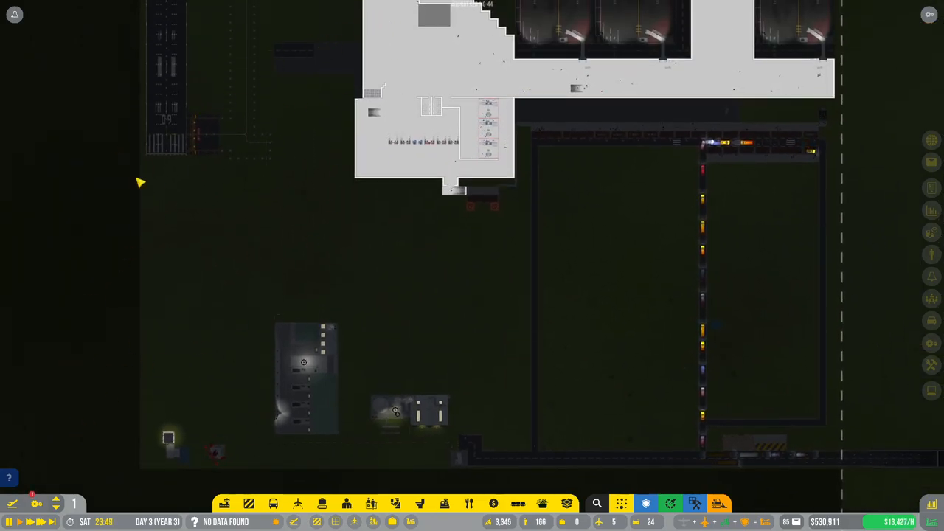
mouse_move(168, 171)
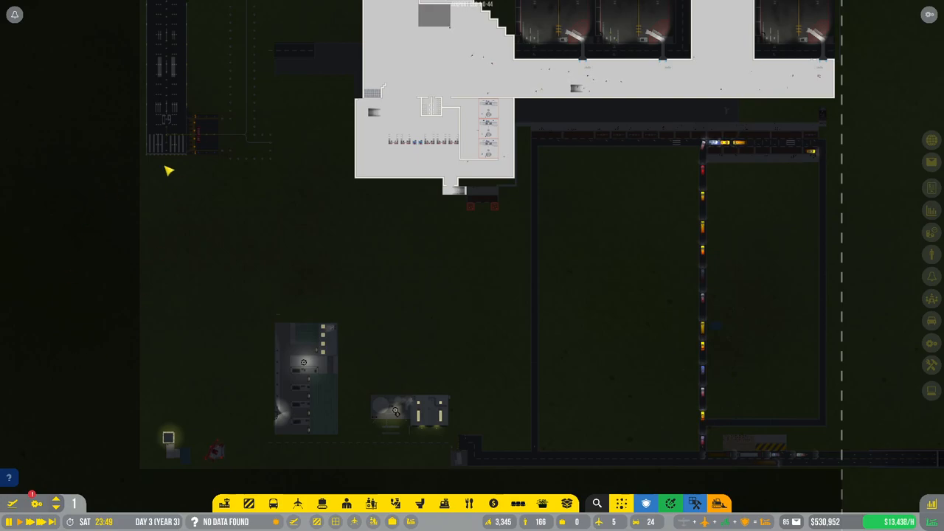
mouse_move(269, 225)
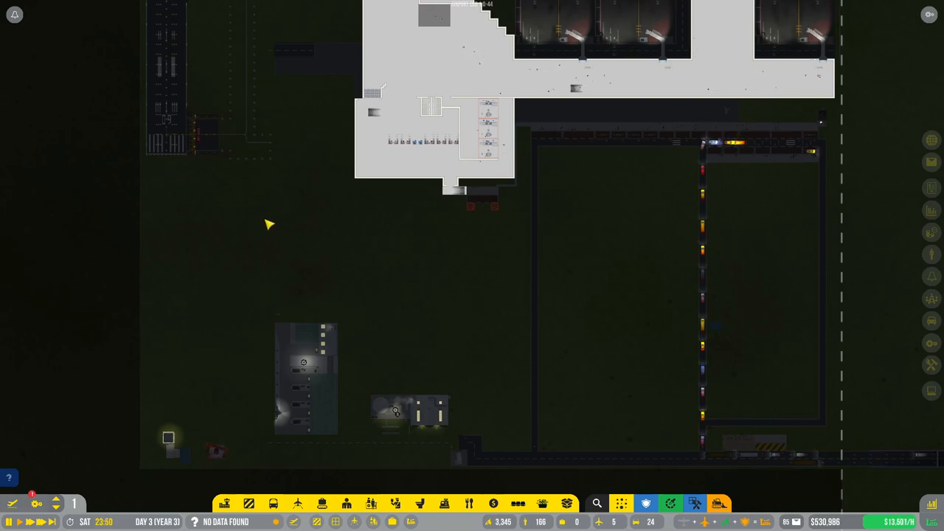
mouse_move(338, 225)
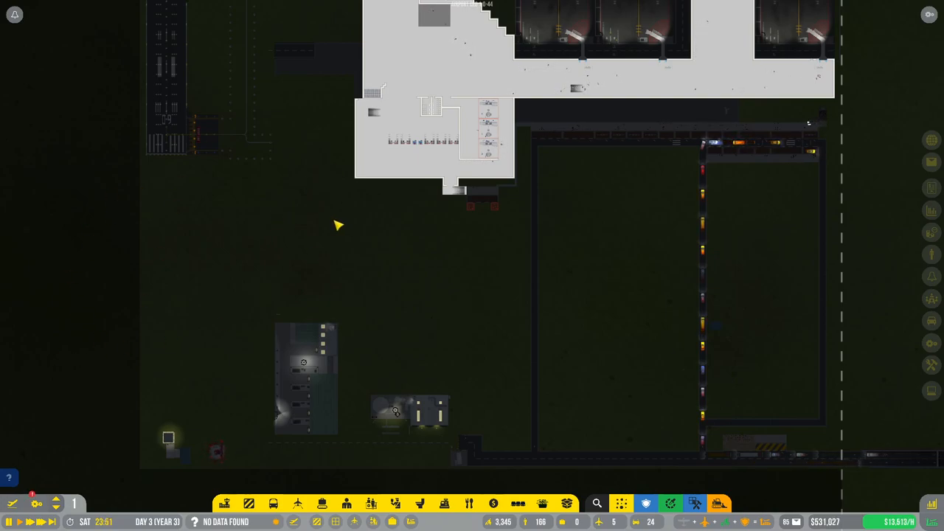
mouse_move(662, 269)
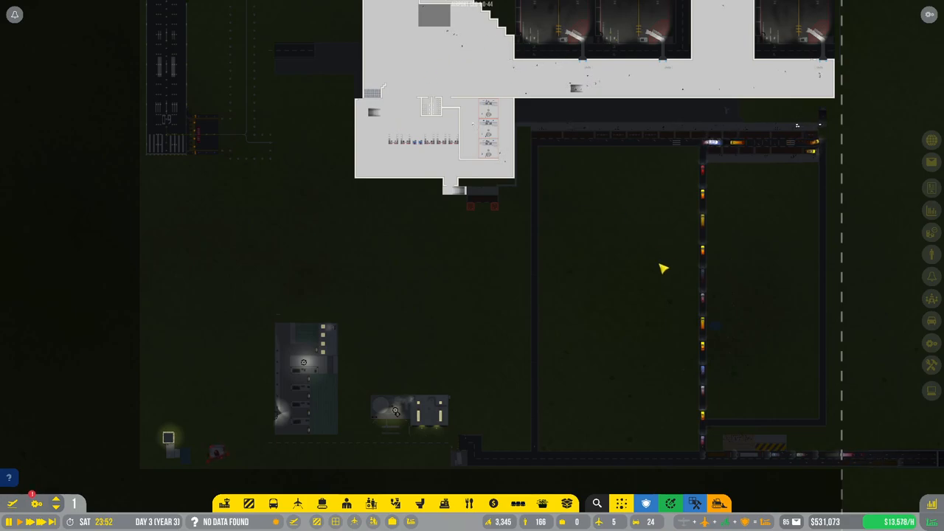
mouse_move(632, 268)
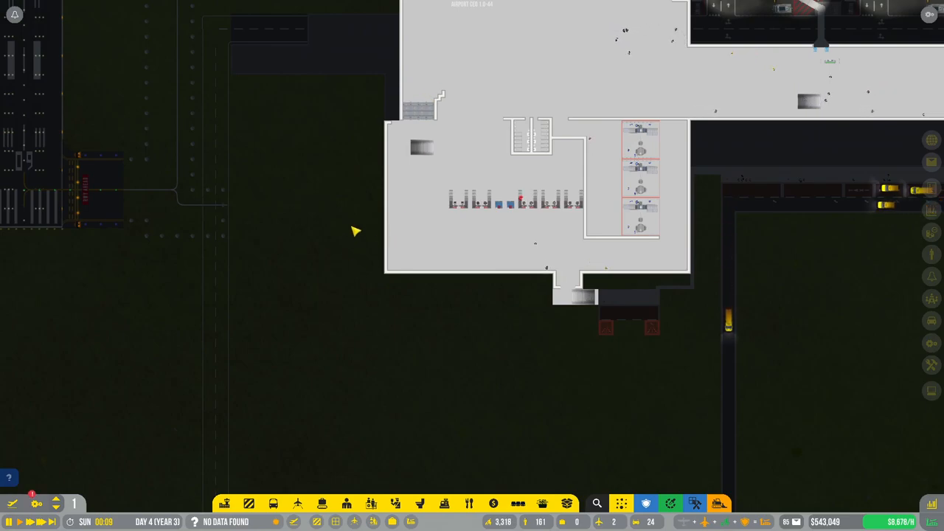
scroll(down, 3)
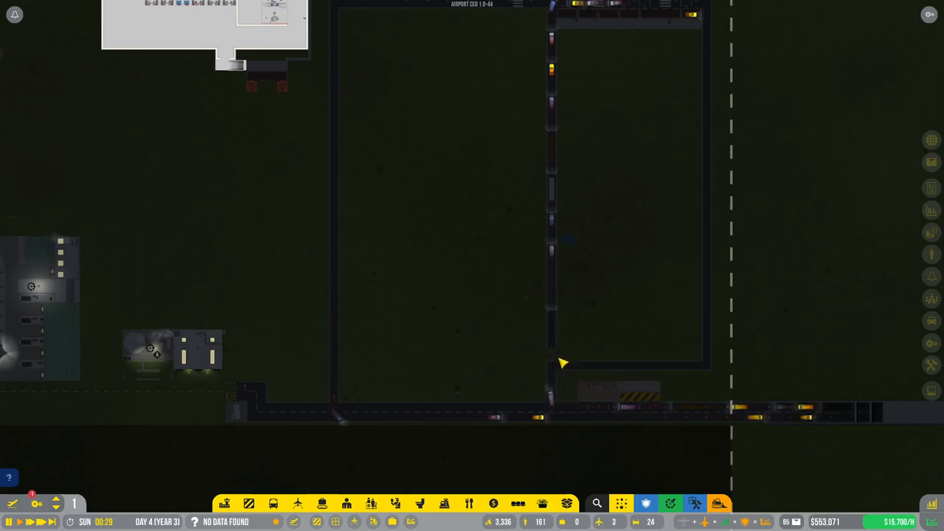
mouse_move(366, 296)
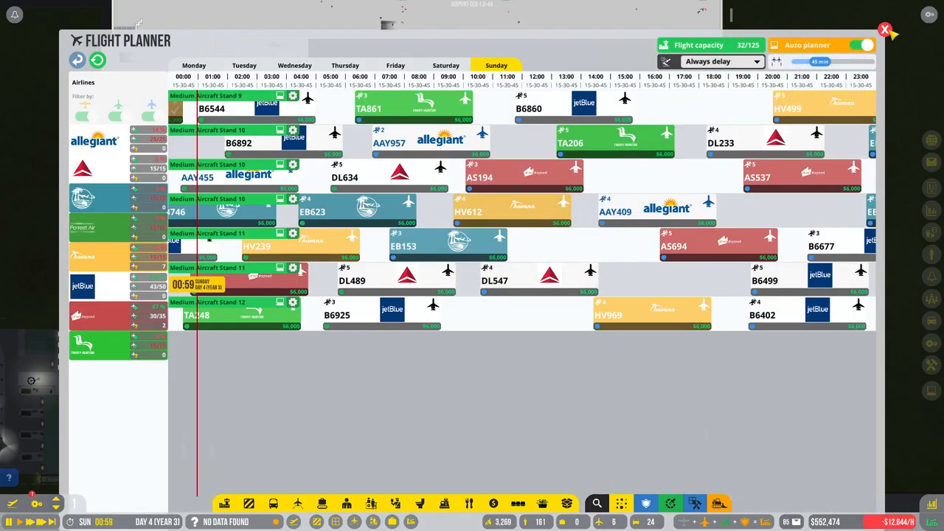
click(885, 29)
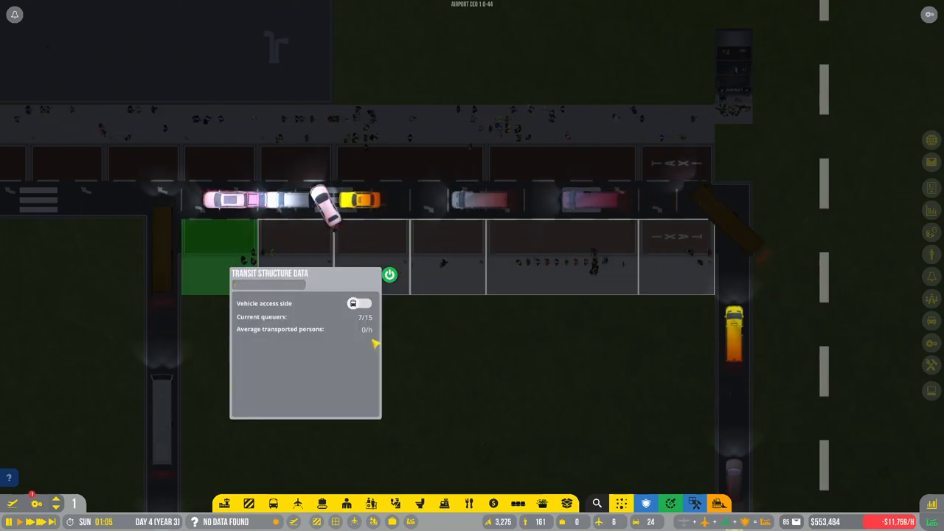
click(361, 303)
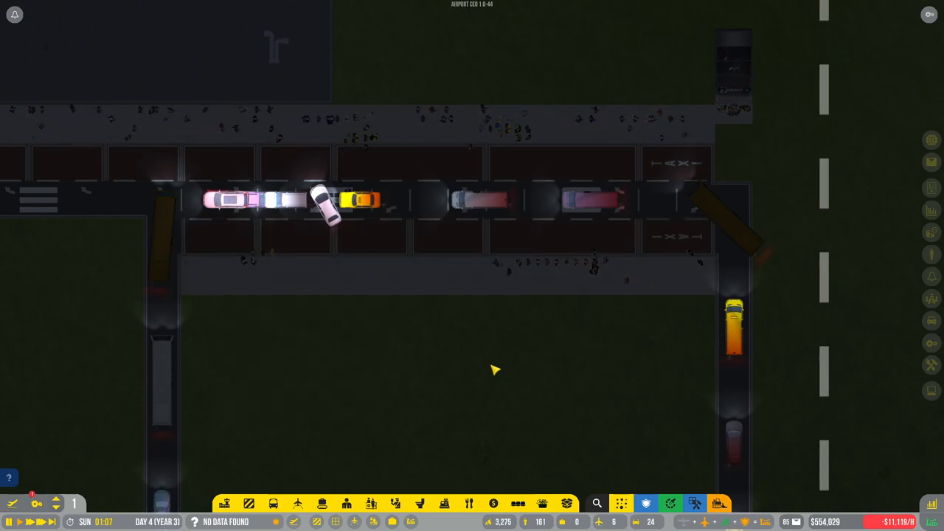
mouse_move(437, 365)
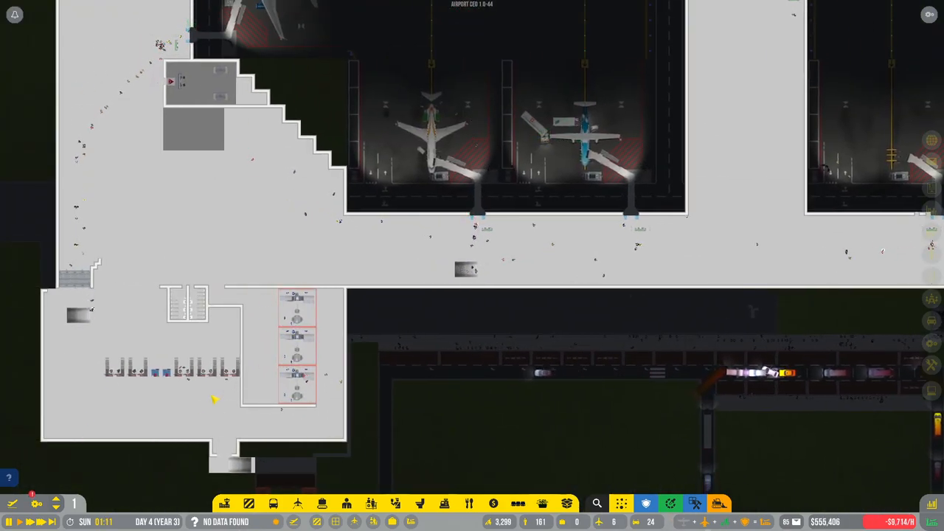
scroll(down, 3)
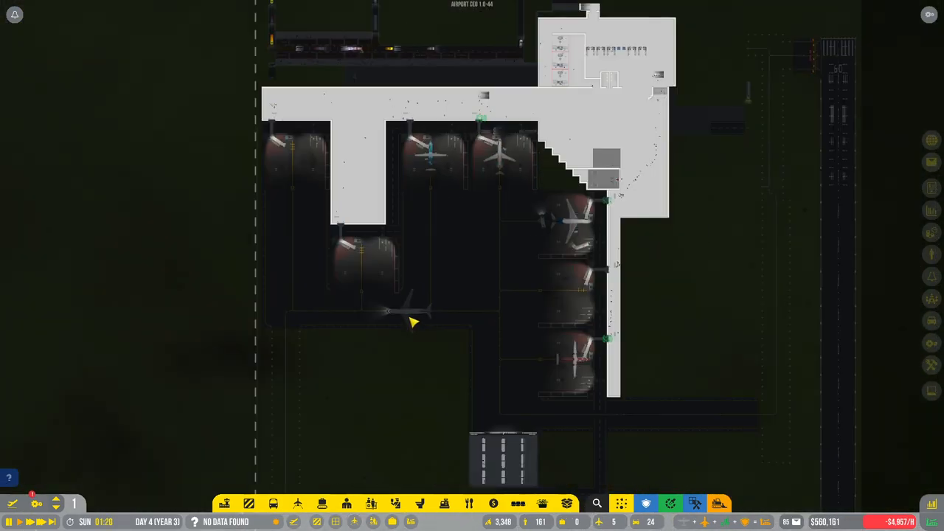
scroll(down, 3)
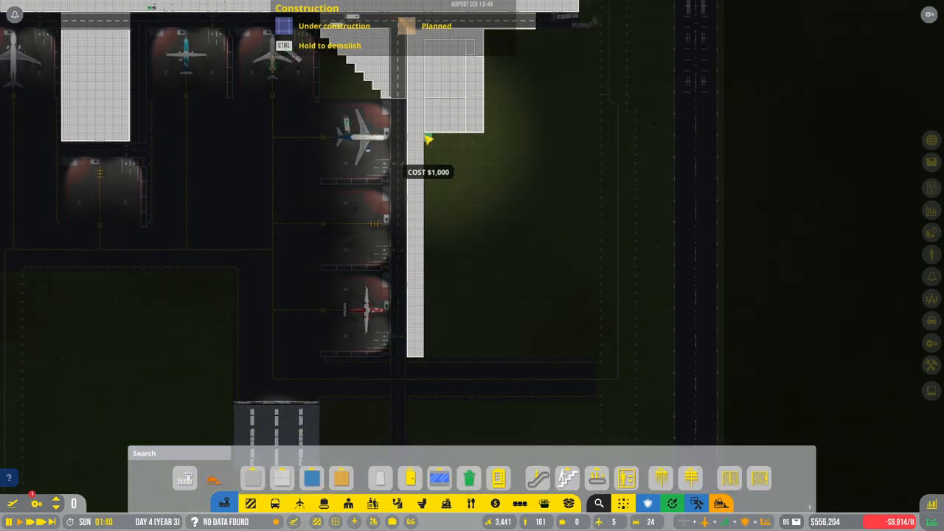
Step: Drag out new terminal floor beside the right pier
drag(429, 139, 483, 356)
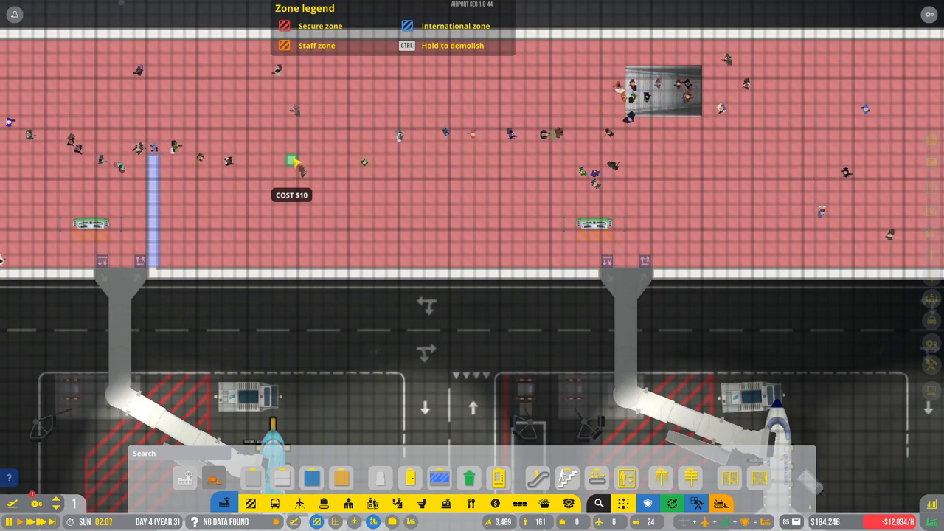
Step: Build two vertical glass dividers up from the concourse wall between the gates
drag(293, 161, 294, 273)
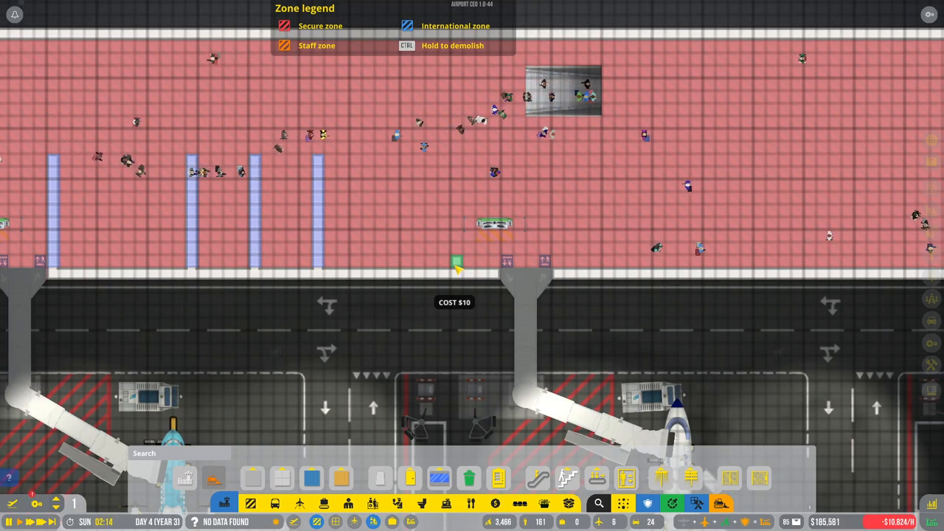
drag(456, 265, 456, 159)
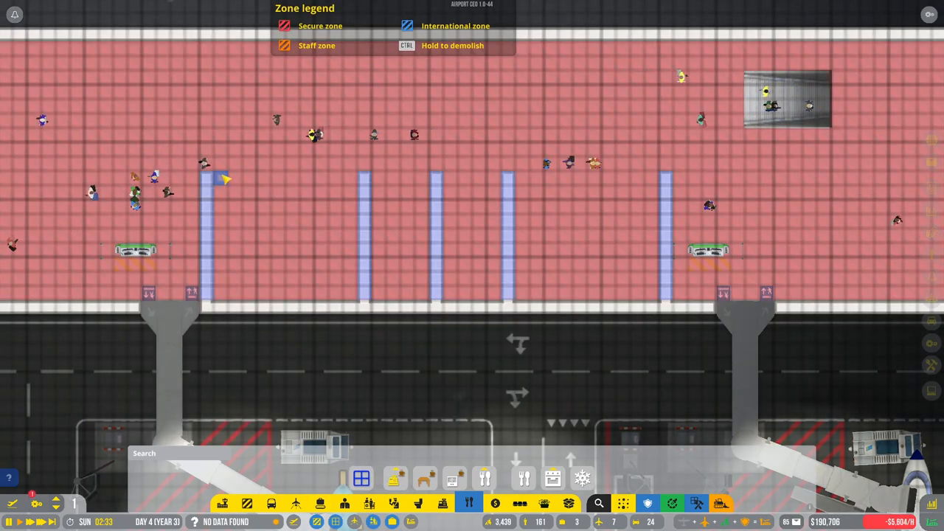
Step: Zone a franchise room between two dividers and browse offers like Hikō Sushi and Burger King
drag(214, 173, 354, 299)
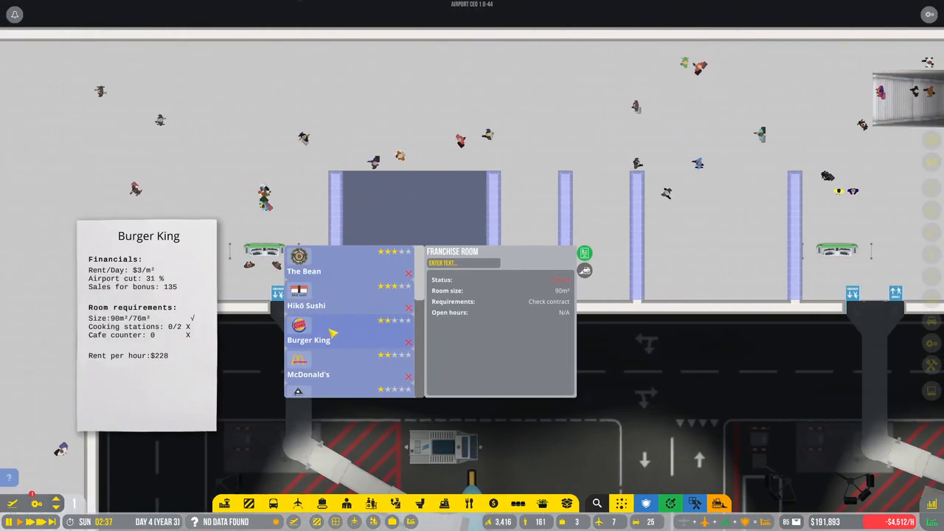
click(306, 306)
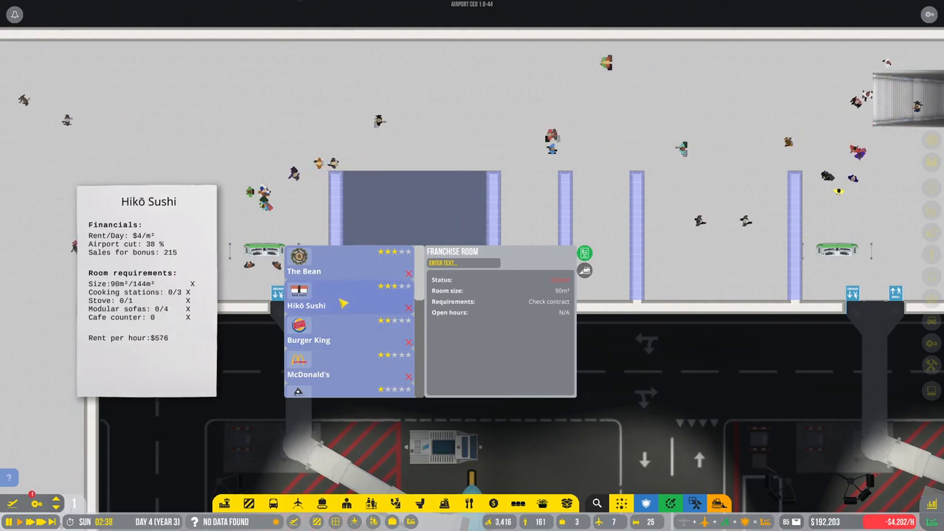
click(309, 339)
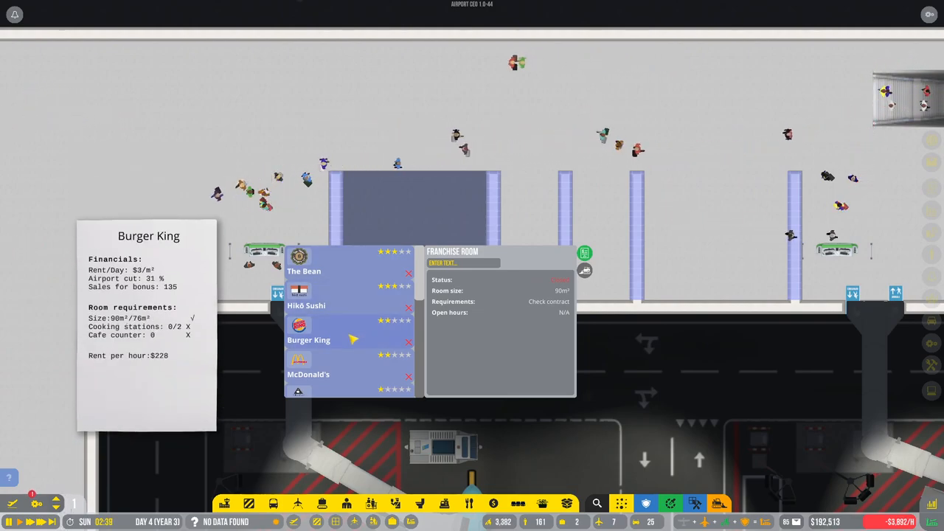
click(309, 374)
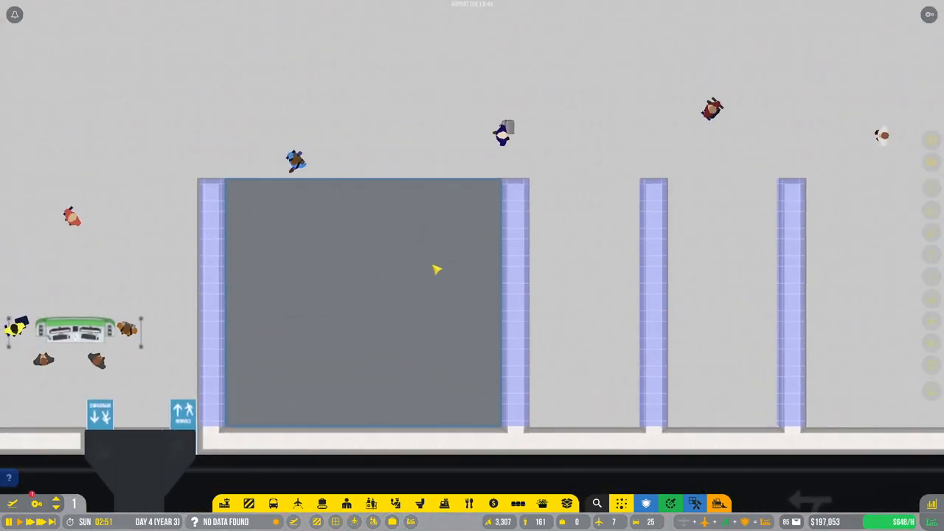
click(224, 504)
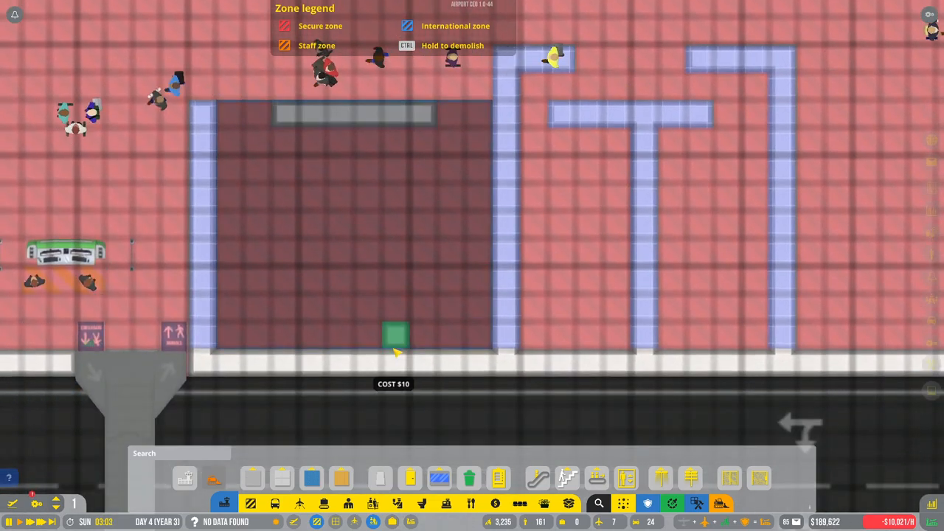
Step: Place a glass wall piece inside the franchise room
click(394, 335)
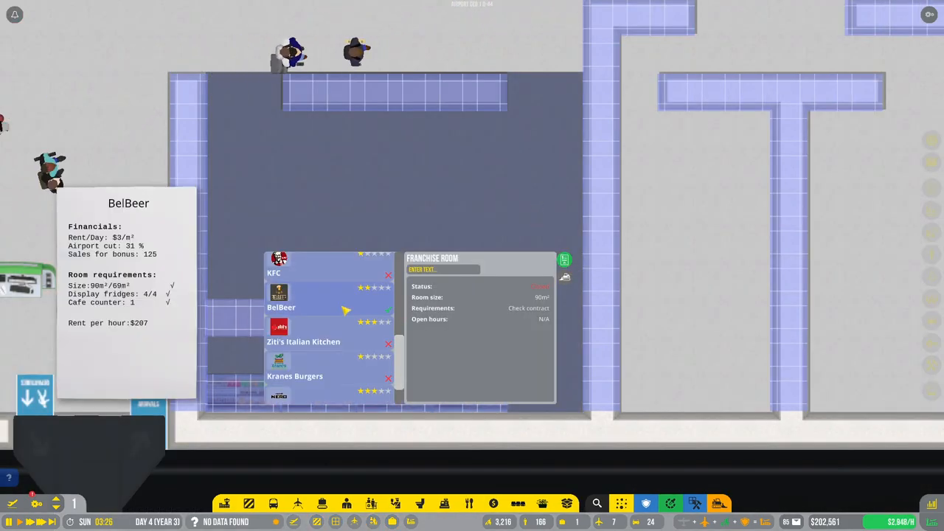
Step: Choose BelBeer as the room's franchise and sign its contract
click(528, 307)
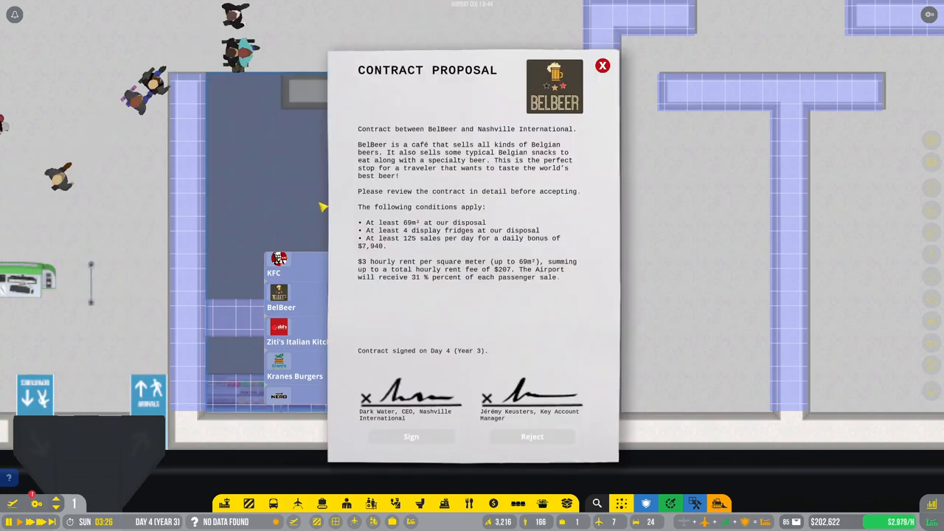
click(603, 66)
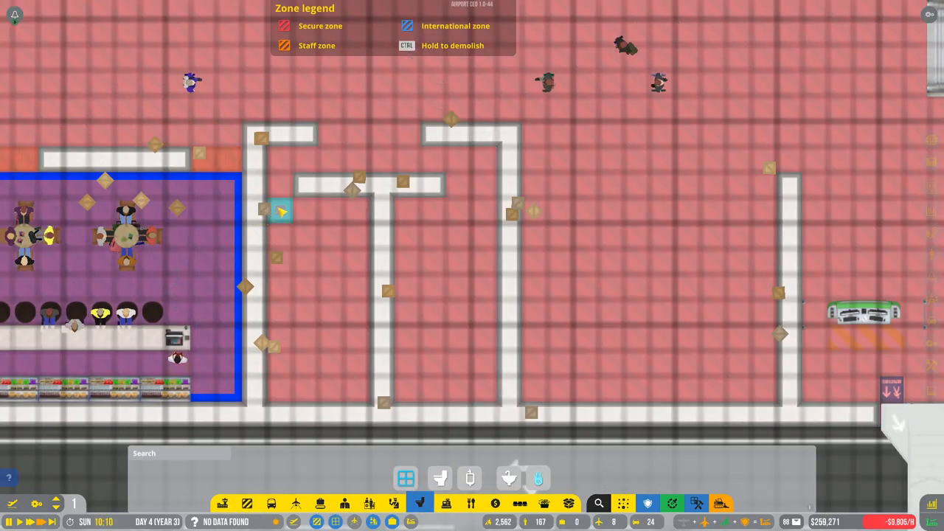
Step: Drag out a row of toilets inside the restroom
drag(272, 199, 365, 394)
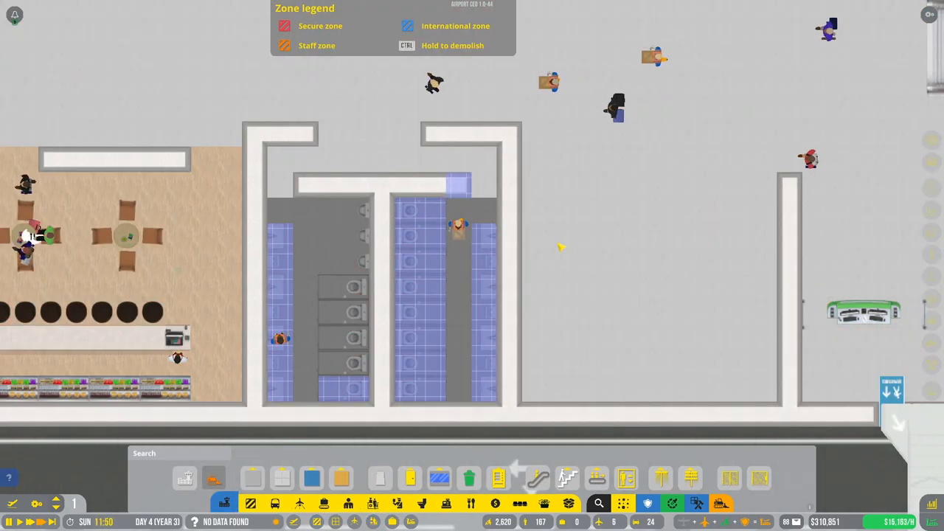
Step: Stop placing floor tiles and resume so the restroom floors get built
click(317, 295)
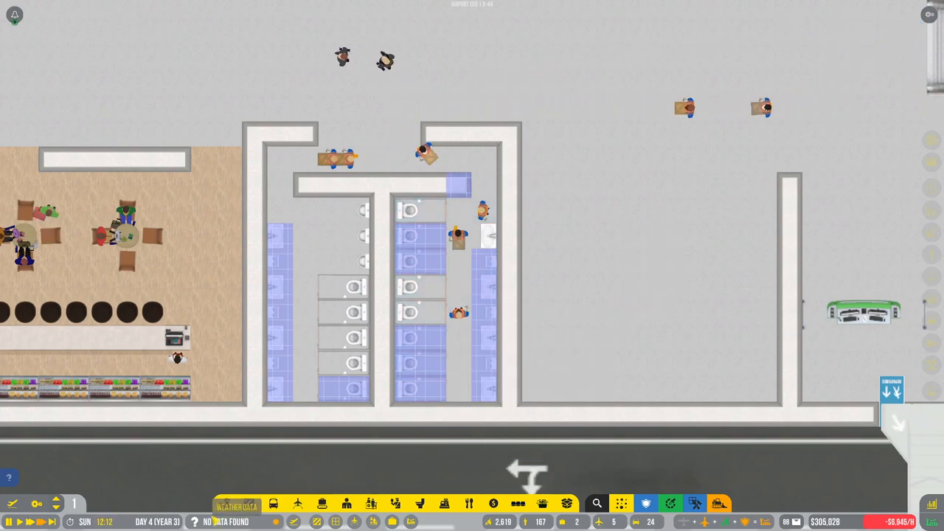
click(311, 478)
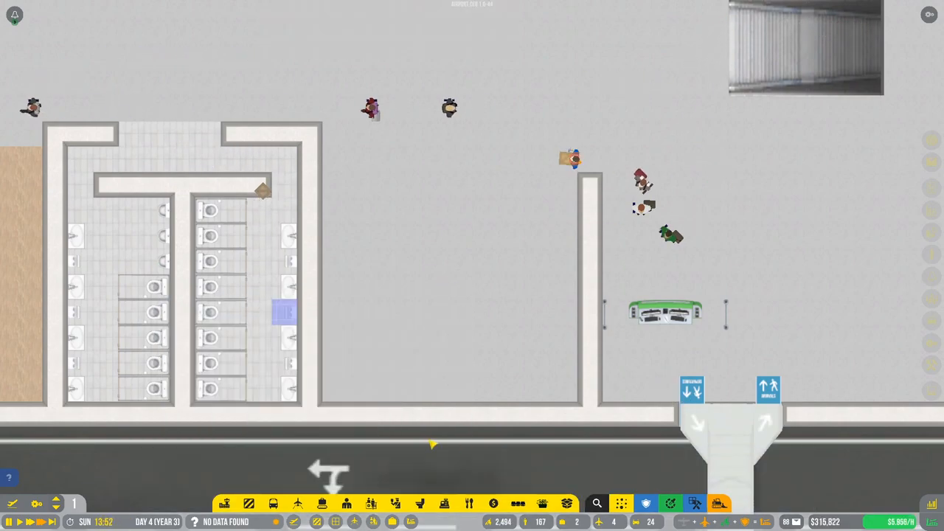
Step: Choose an option from the bottom toolbar beside the finished restrooms
click(444, 504)
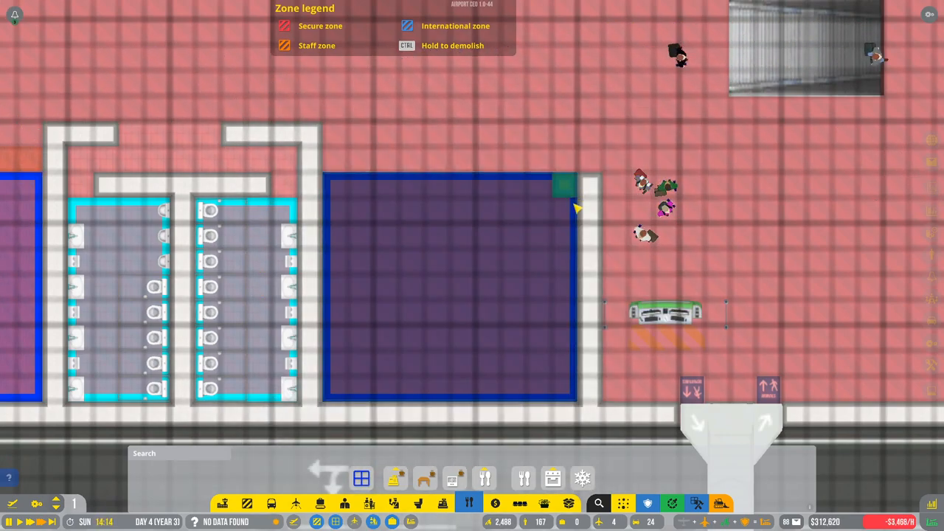
mouse_move(490, 314)
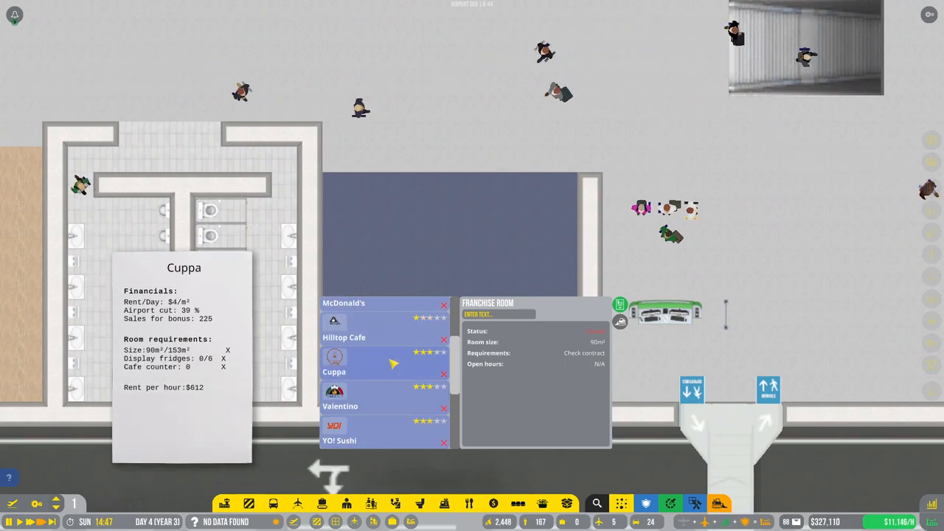
Step: Close the brand list for the empty shop room
click(344, 362)
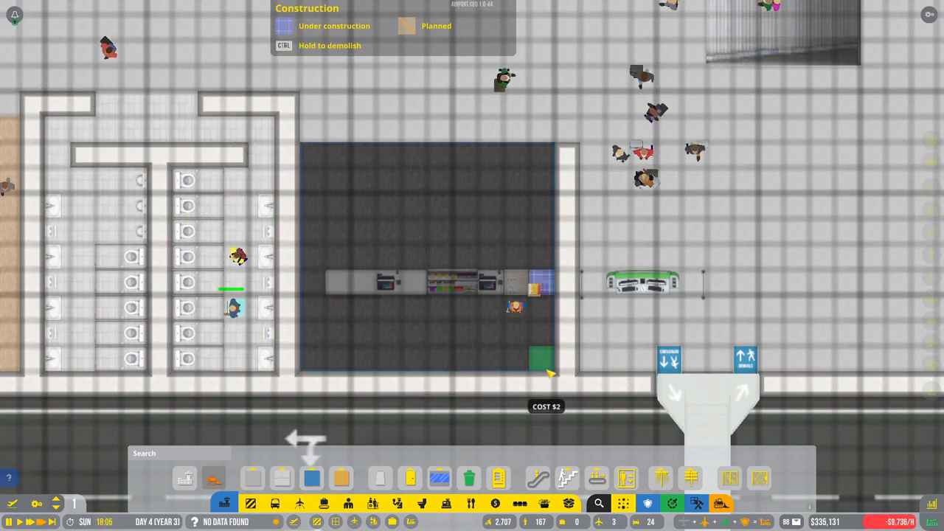
Step: Pick a wooden floor variation and view Hilltop Cafe's contract proposal
click(342, 478)
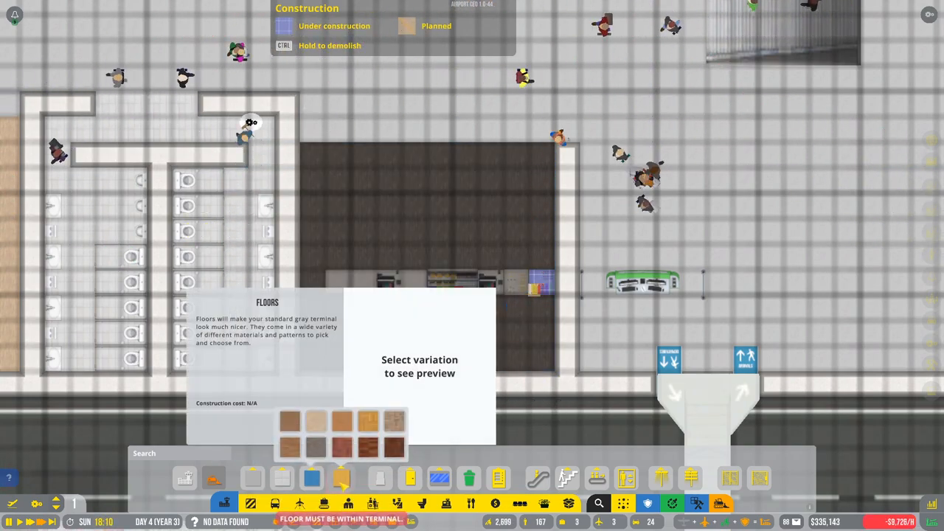
click(342, 478)
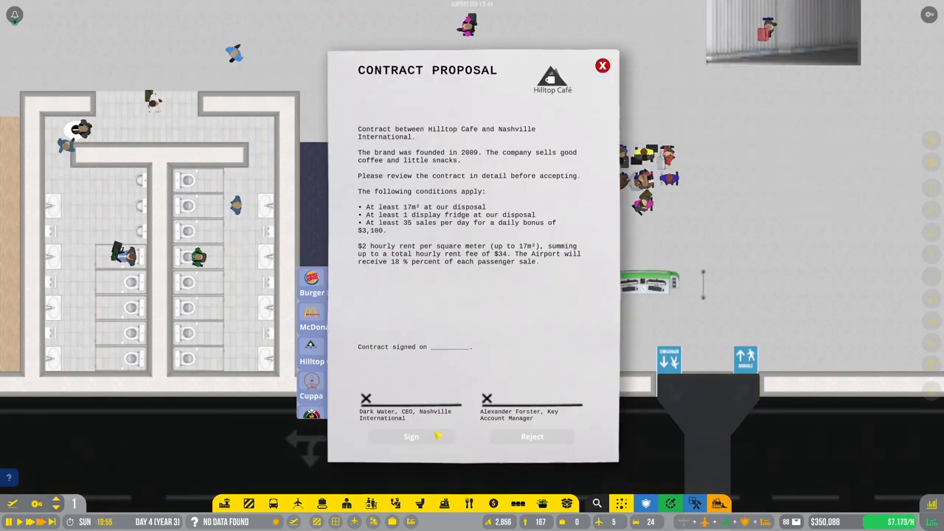
Step: Sign Hilltop Cafe's proposal so the cafe room gets counters, fridges and staff
click(411, 436)
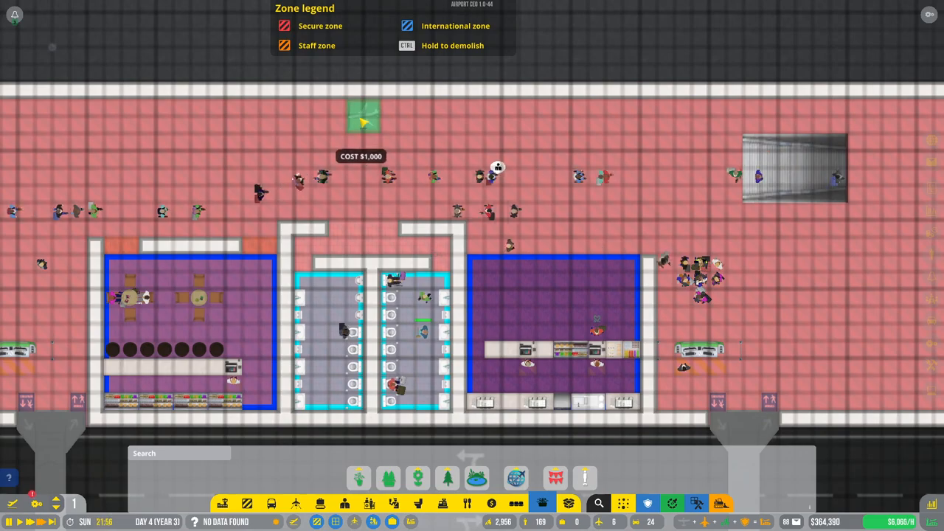
Step: Browse the statue designs and choose a statue variation to place
click(584, 477)
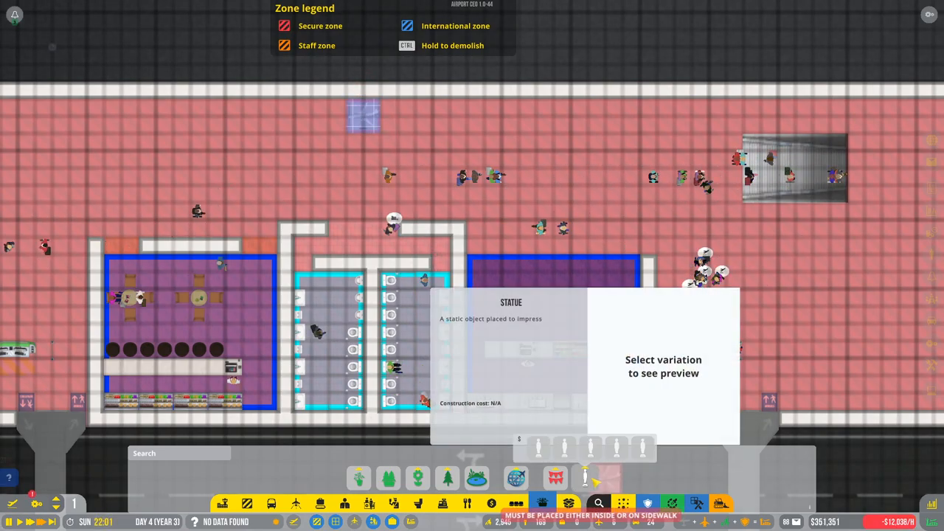
click(564, 448)
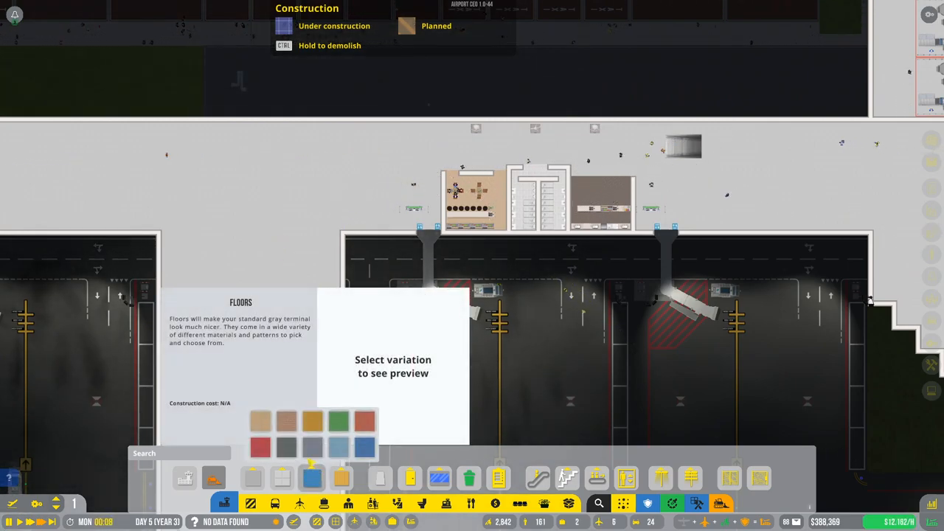
Step: Select the tan floor colour to paint across the concourse hall
click(260, 421)
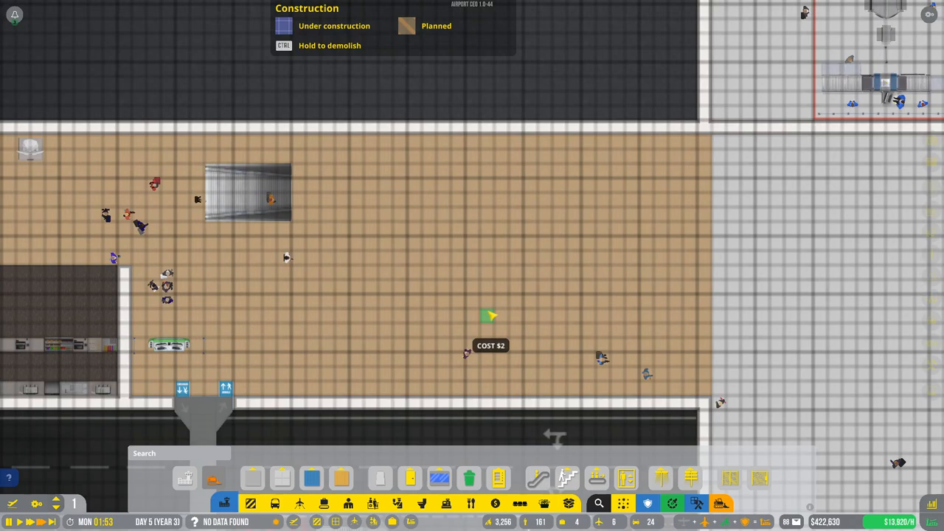
Step: Lay a light grey floor strip along the concourse's top wall
click(311, 478)
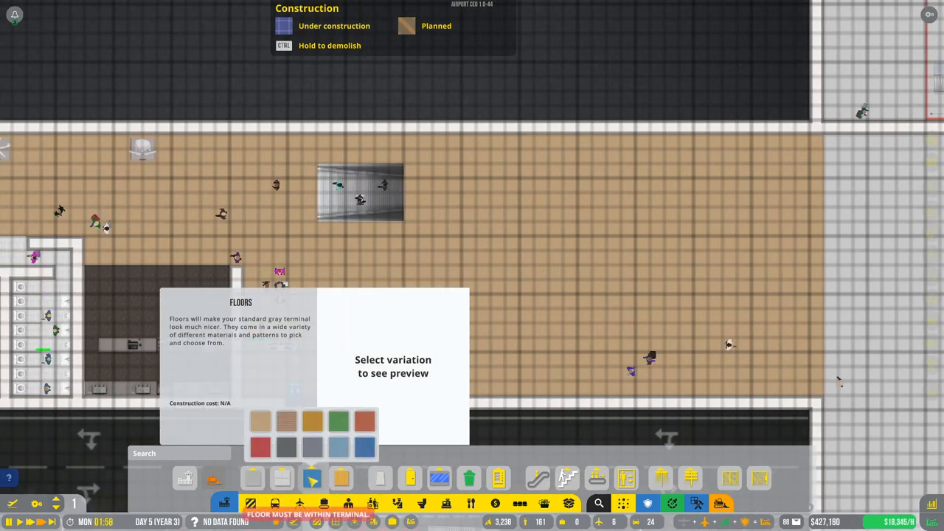
click(286, 421)
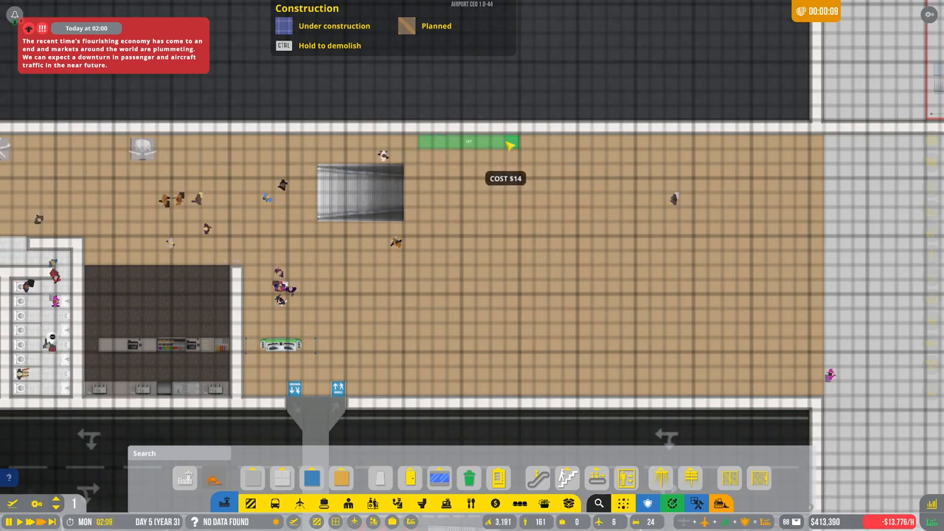
click(311, 478)
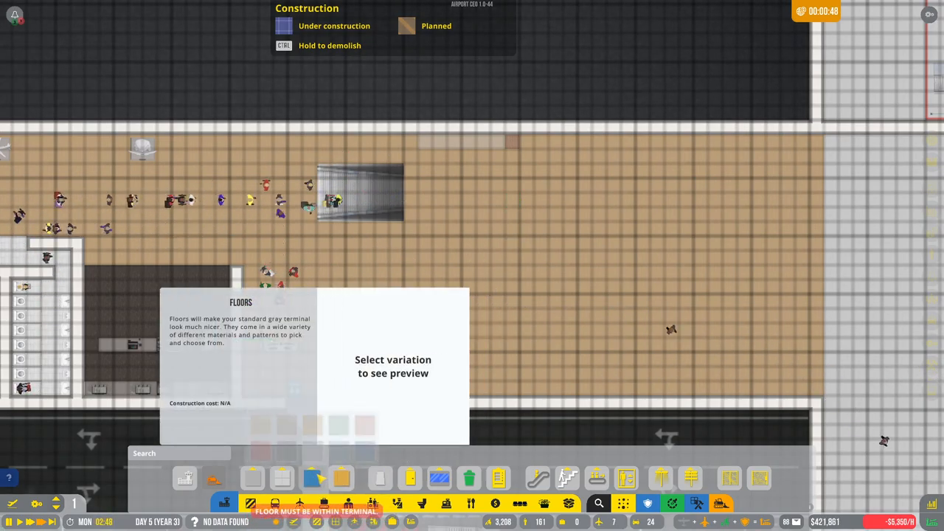
Step: Switch the strip's floor to a wooden variation
click(312, 421)
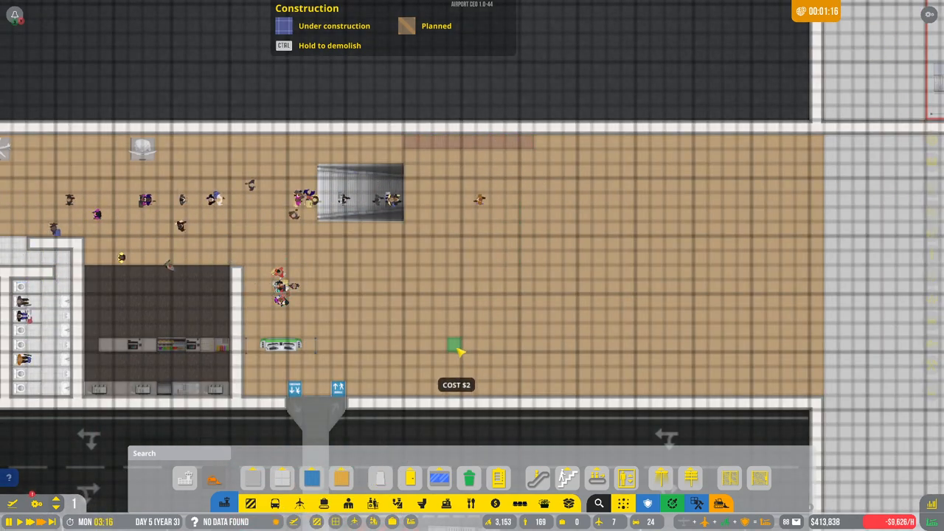
click(311, 477)
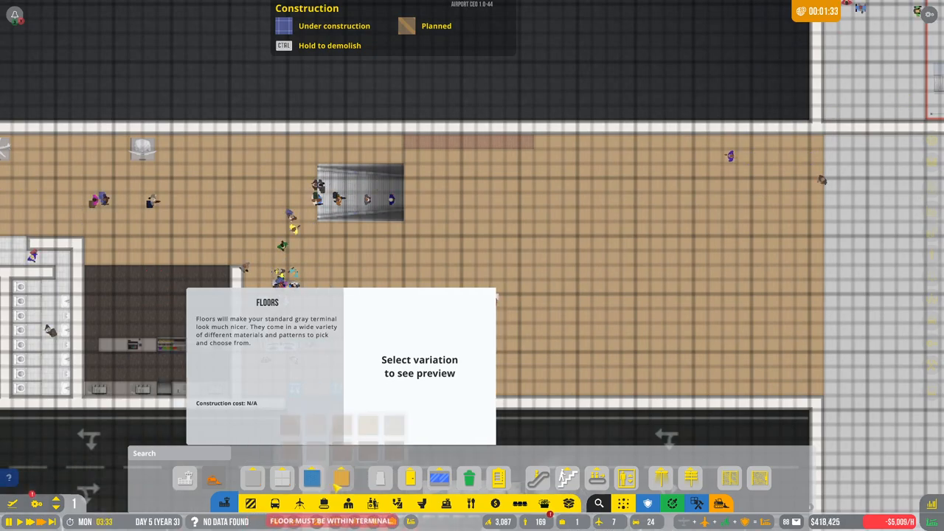
click(290, 420)
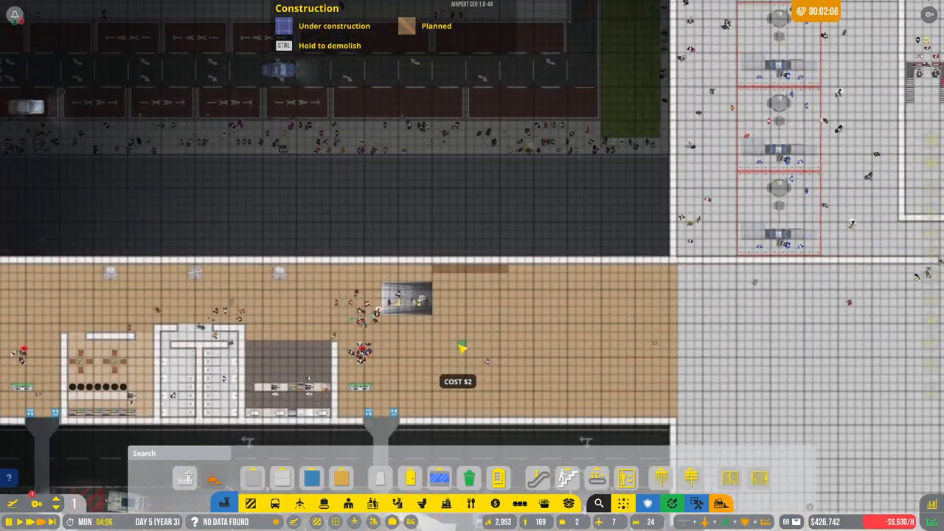
click(341, 477)
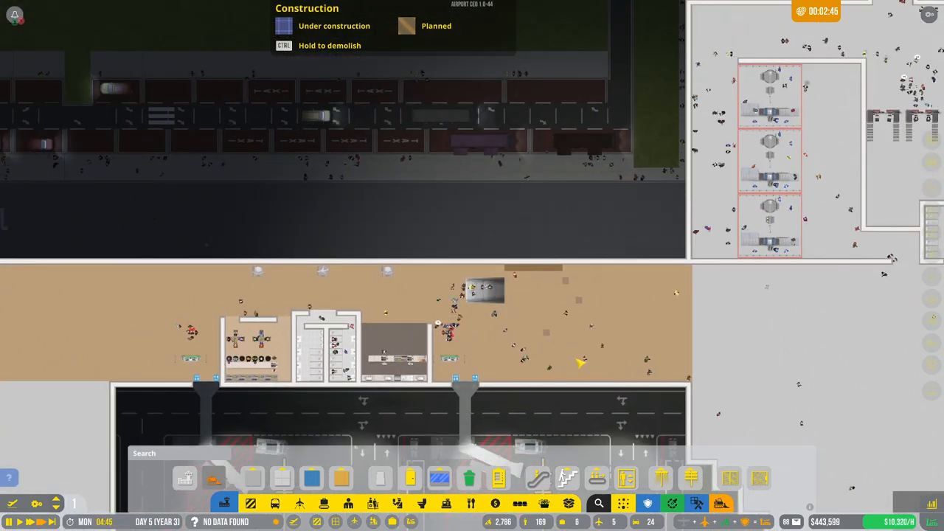
click(311, 478)
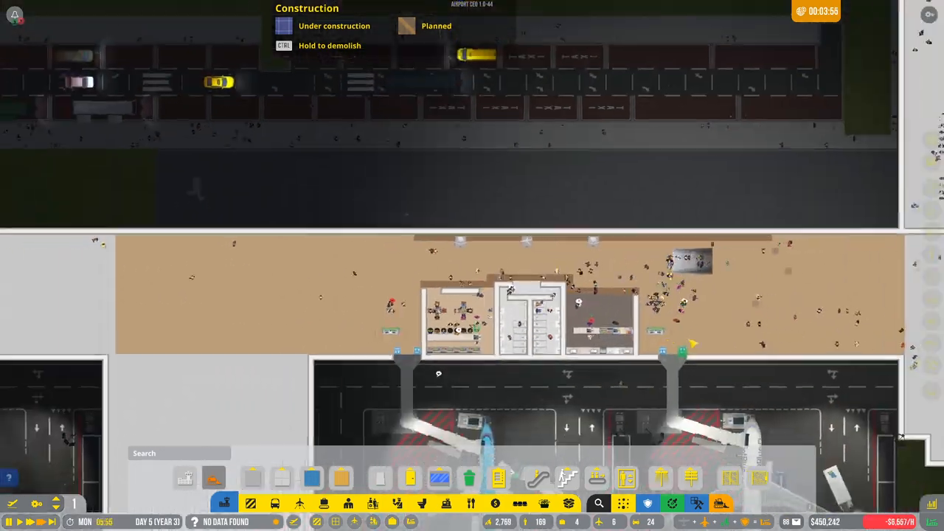
Step: Pick an object item to build inside the gate concourse
click(312, 477)
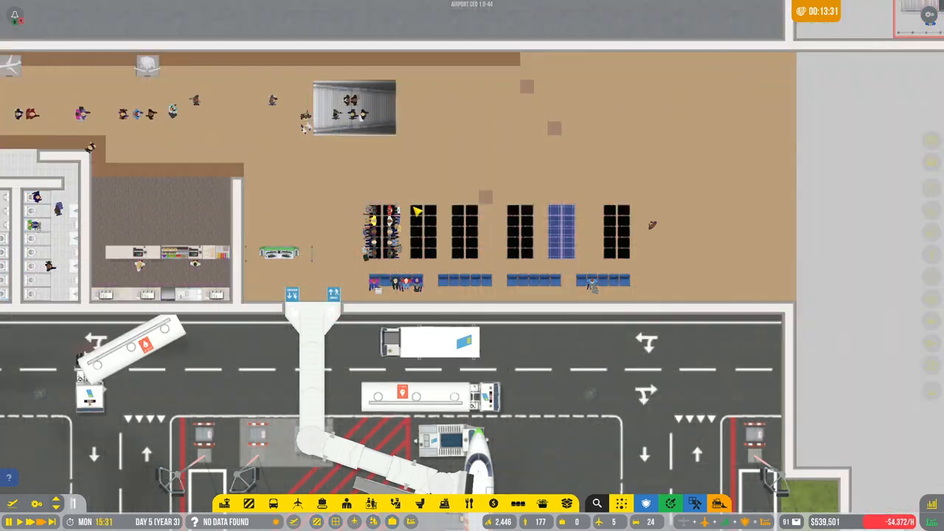
Step: Place the last row of black gate seats and scroll toward the next gate
click(670, 504)
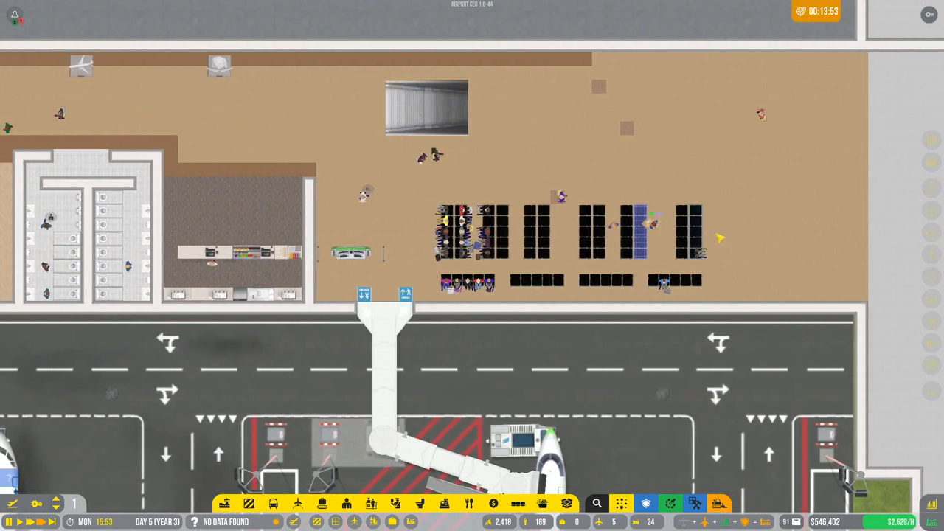
scroll(up, 3)
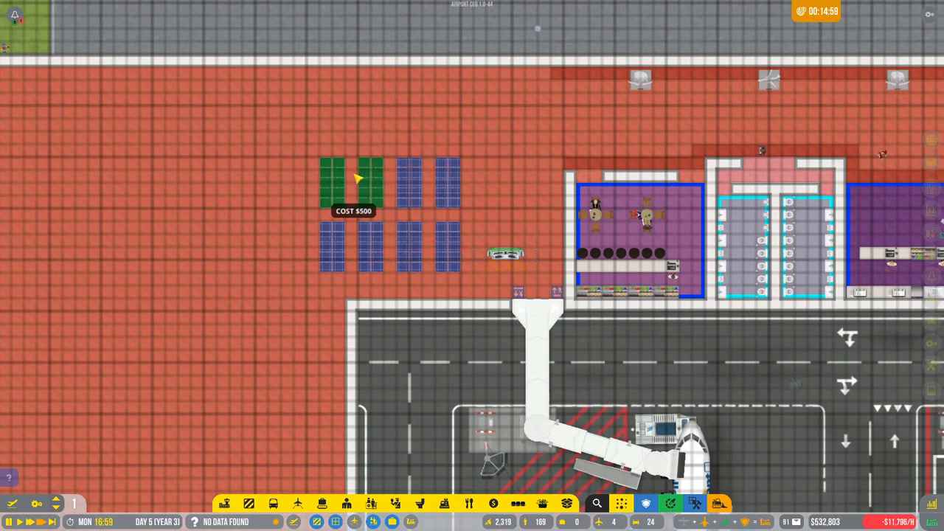
Step: Confirm the $500-per-seat block at the neighbouring gate, then scroll toward the aircraft
click(354, 184)
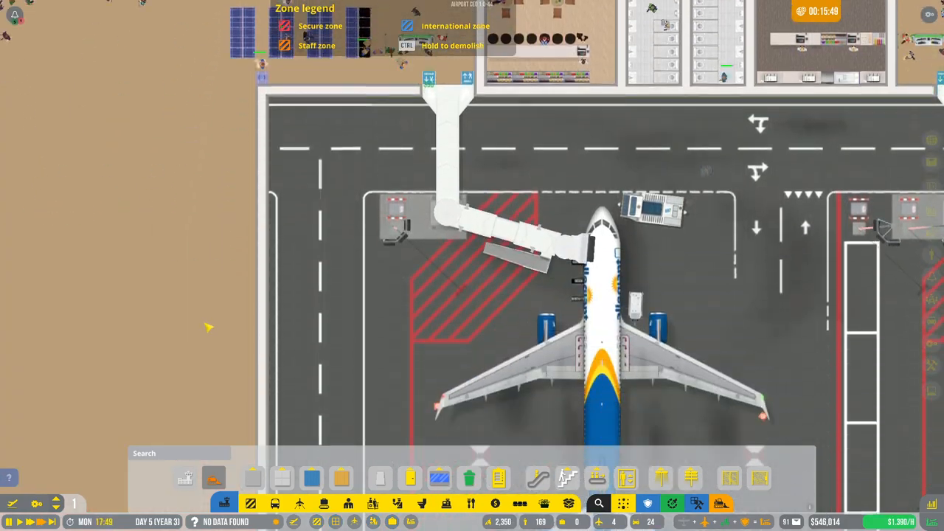
scroll(down, 3)
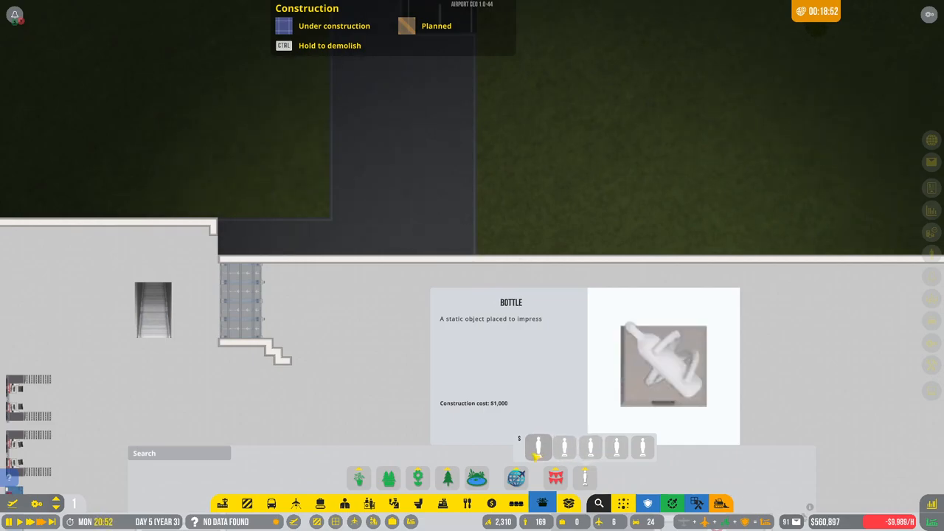
Step: Choose the Bottle art statue and place it on the concourse floor
click(616, 447)
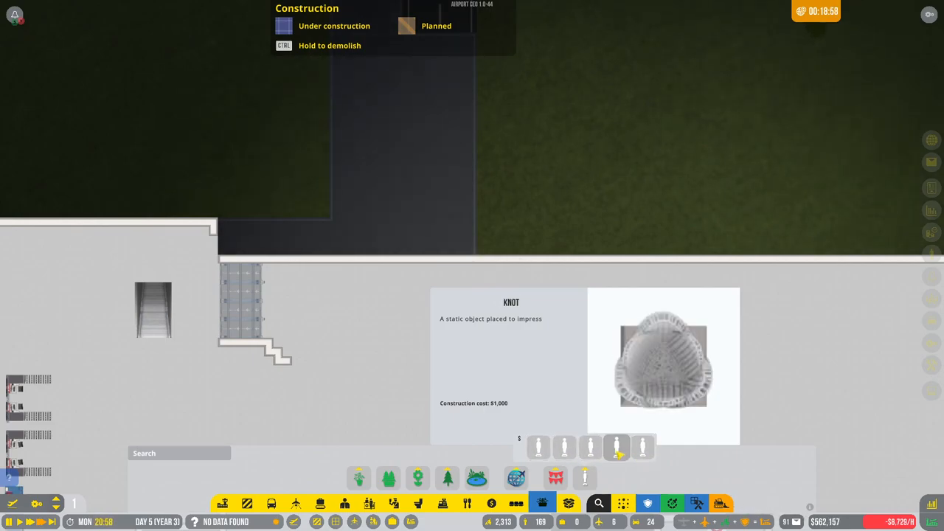
click(538, 447)
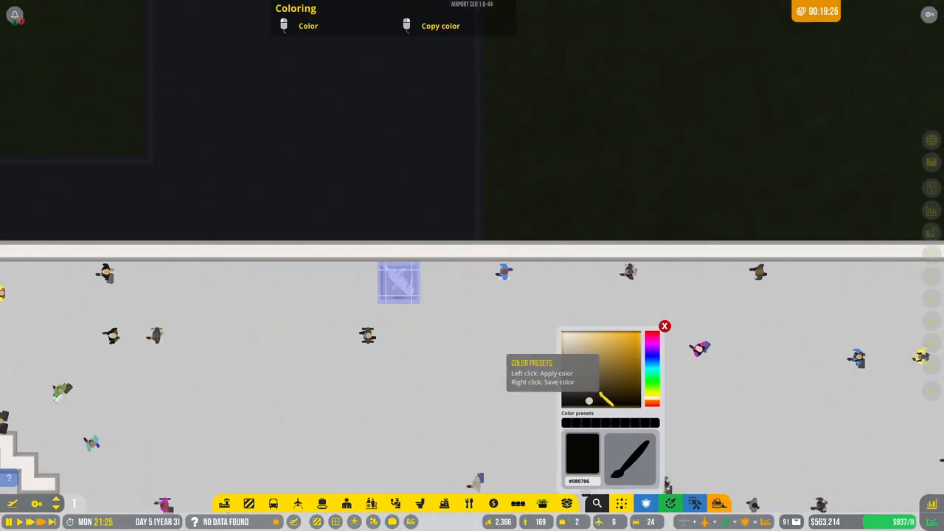
Step: Shift the statue's hue to blue and pick a dark blue shade
click(613, 382)
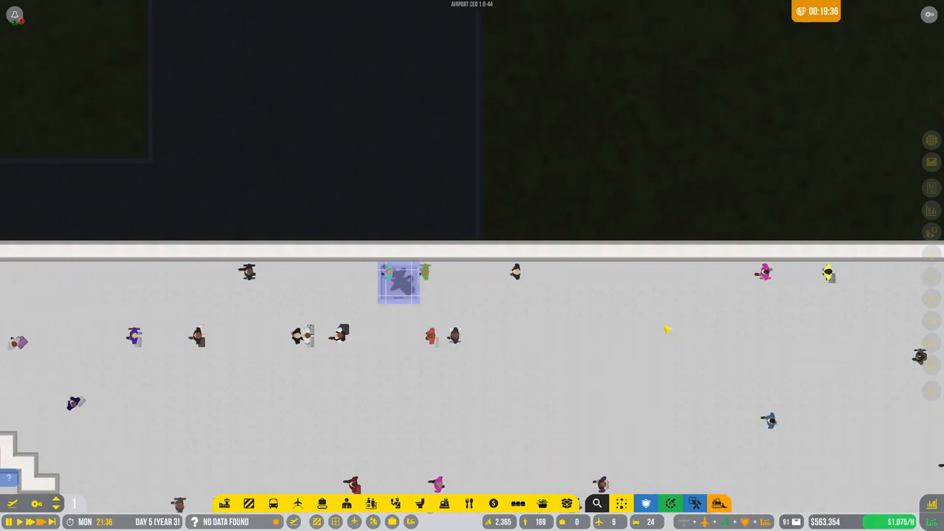
click(671, 503)
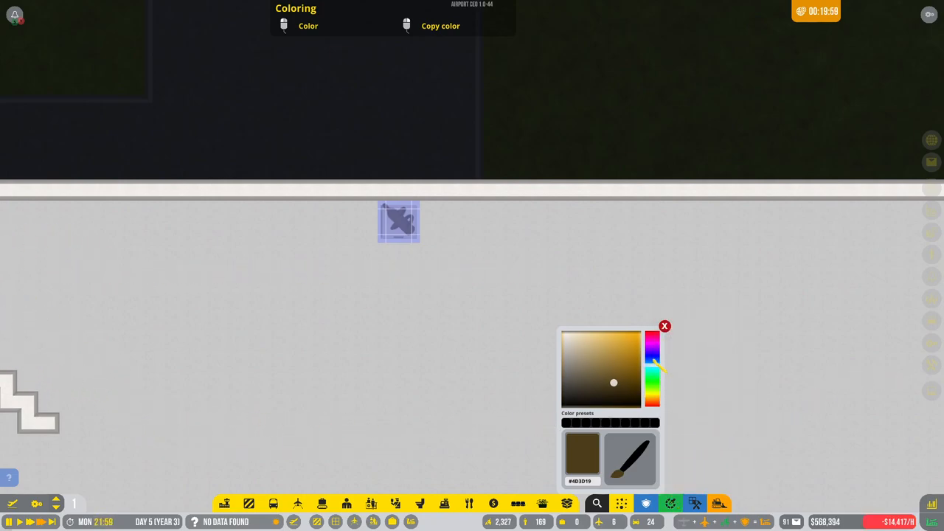
click(652, 376)
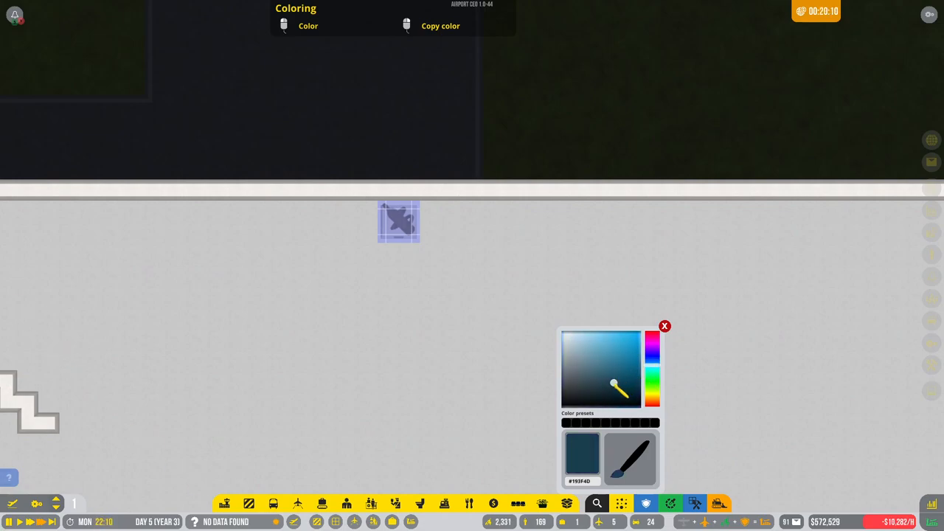
click(632, 341)
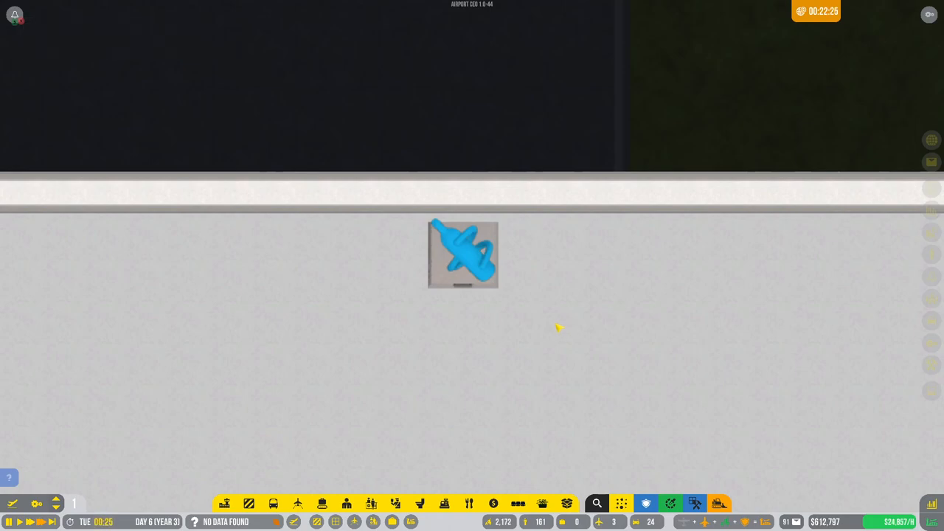
mouse_move(479, 370)
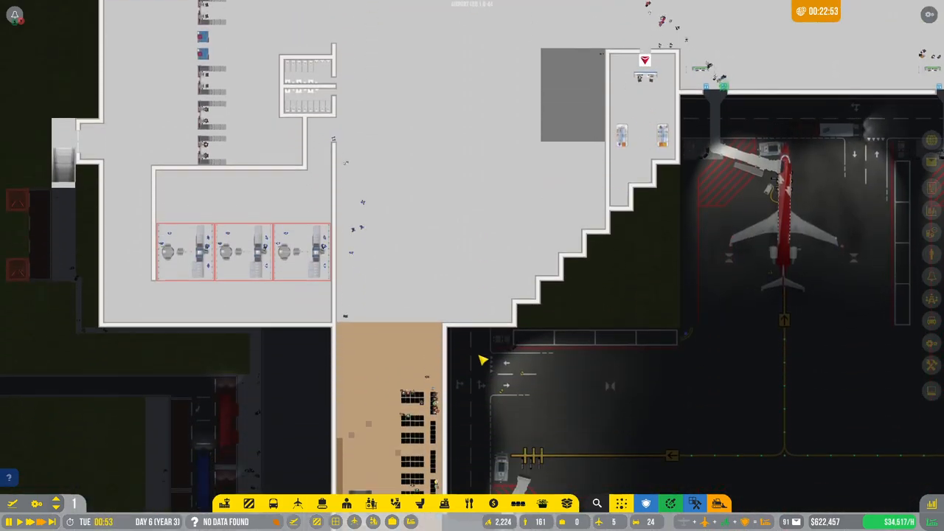
scroll(down, 3)
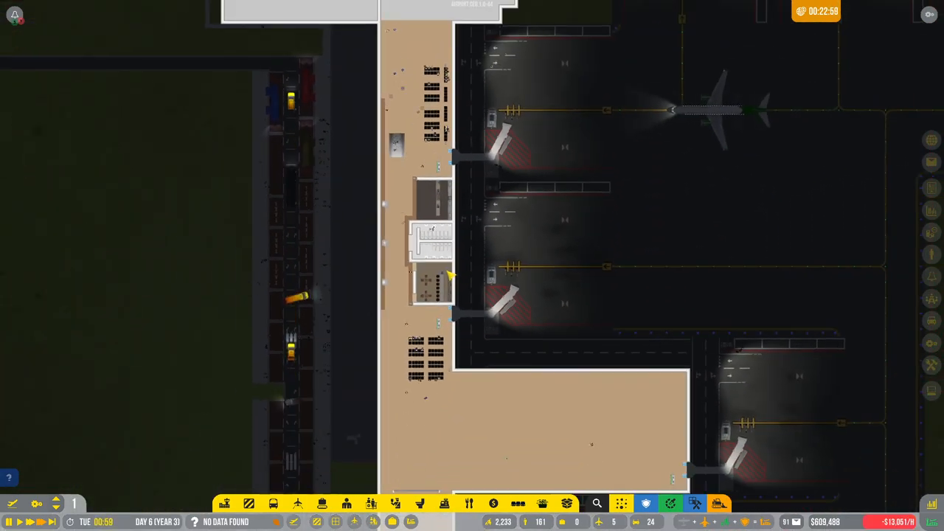